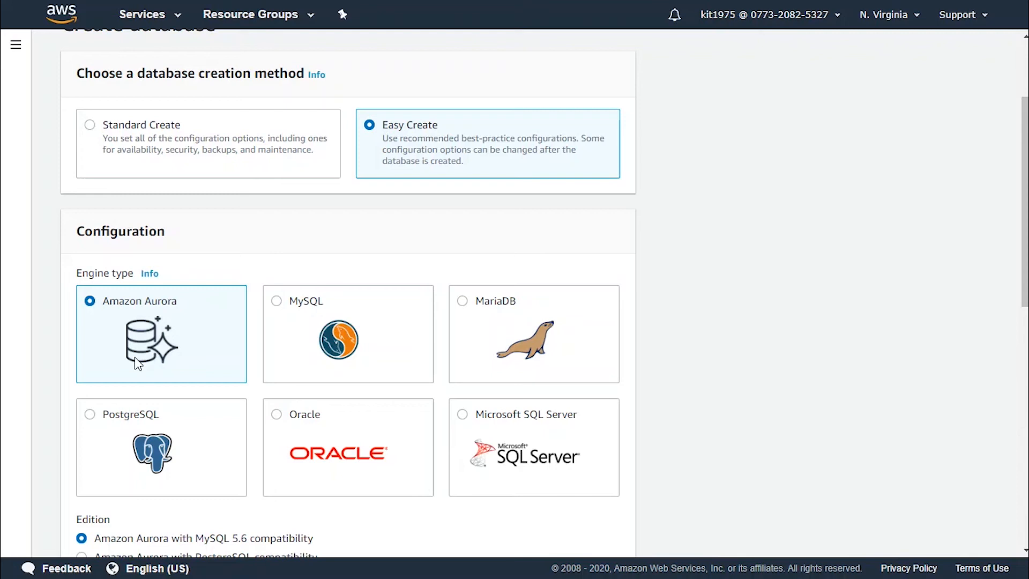
mouse_move(335, 395)
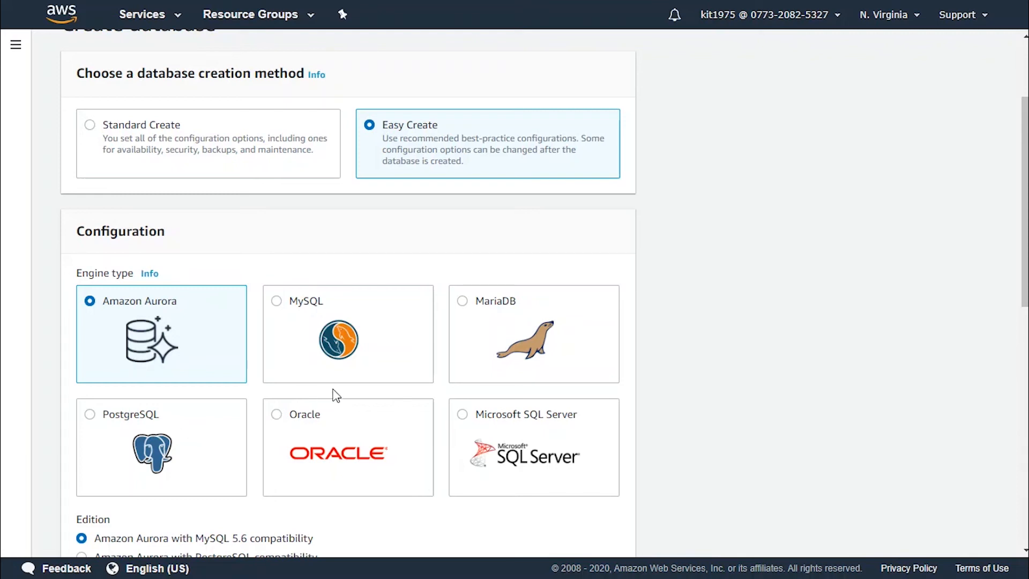
mouse_move(499, 355)
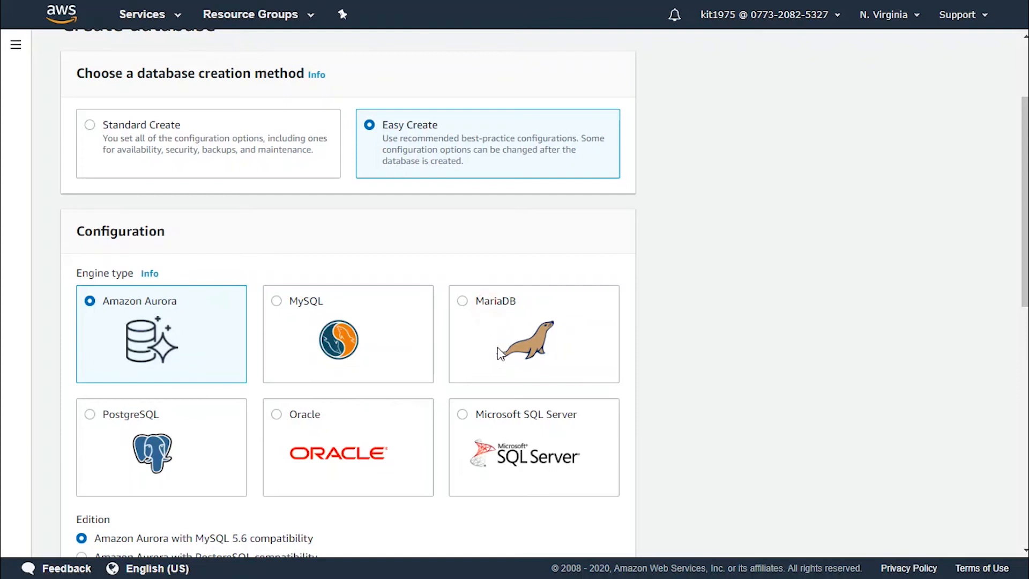
- Choose MariaDB as the engine and bring the DB instance size choices into view
click(462, 300)
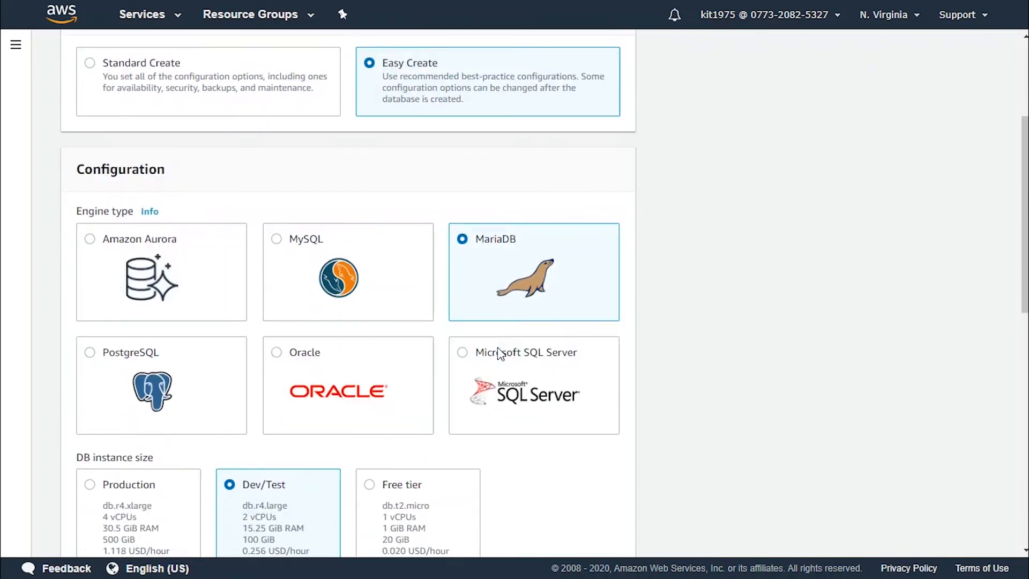
scroll(down, 3)
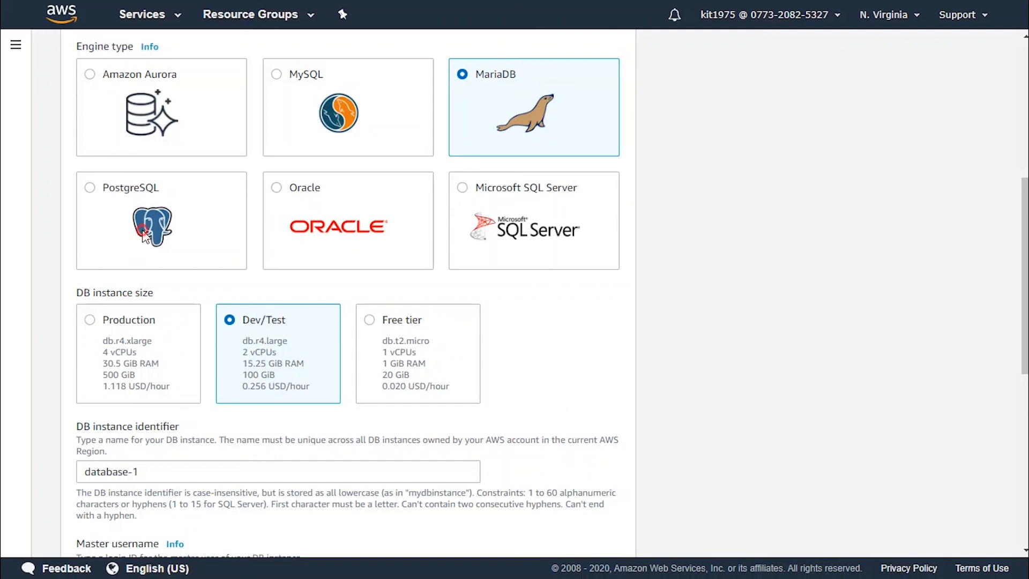
- Choose PostgreSQL as the engine, keeping Dev/Test sizing (db.m4.large) for database-1
click(90, 187)
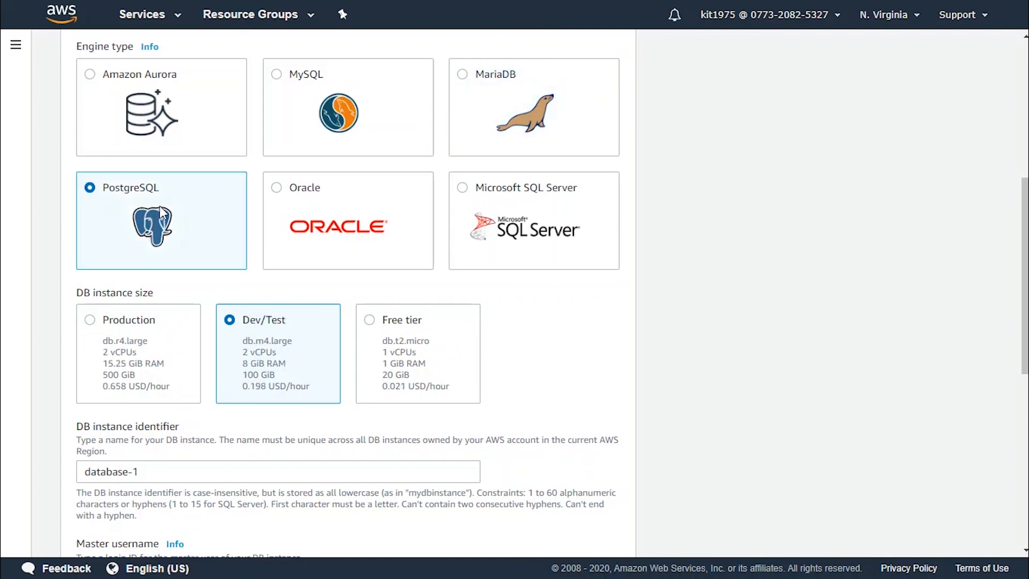
mouse_move(458, 353)
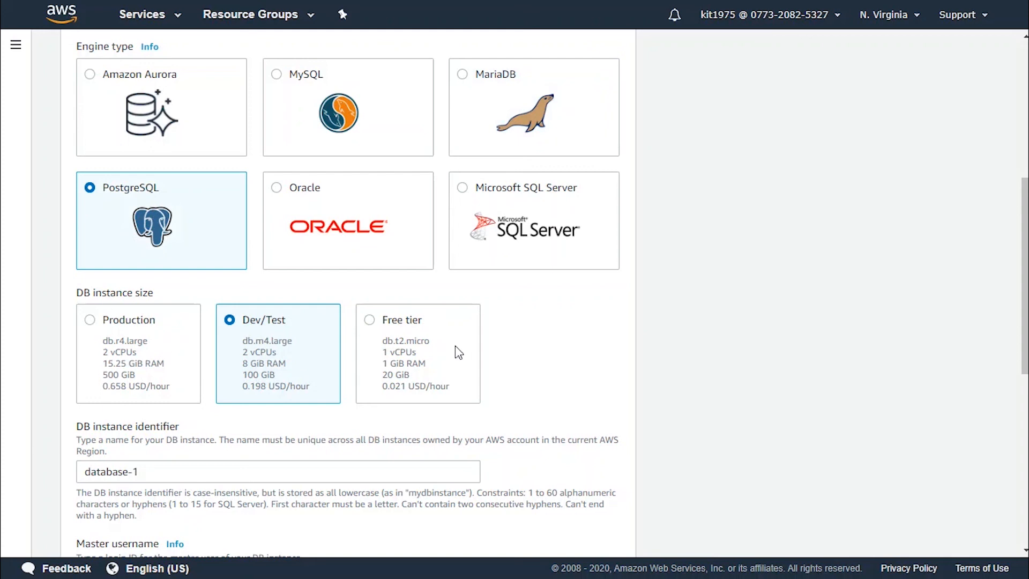
mouse_move(249, 349)
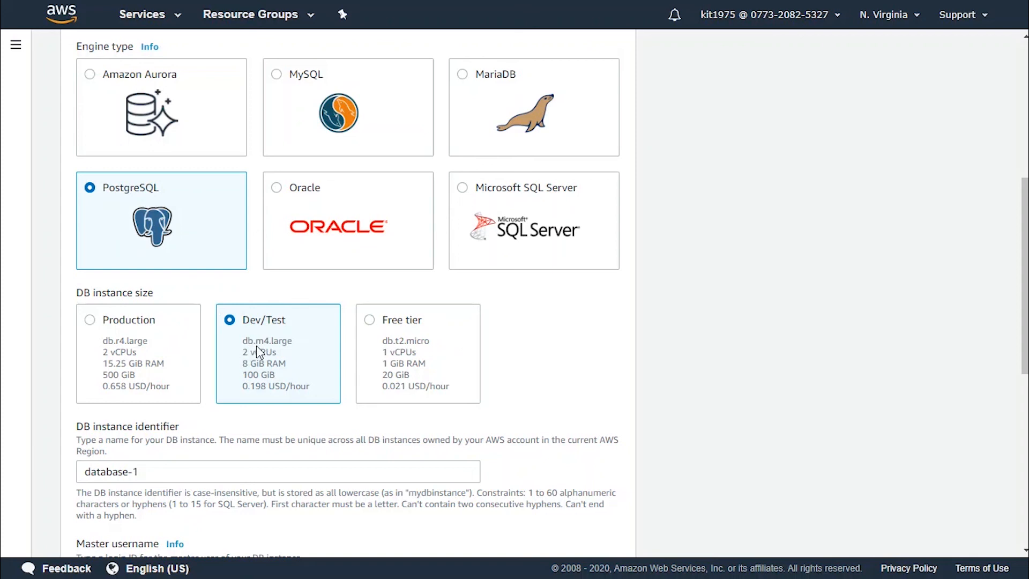
mouse_move(265, 368)
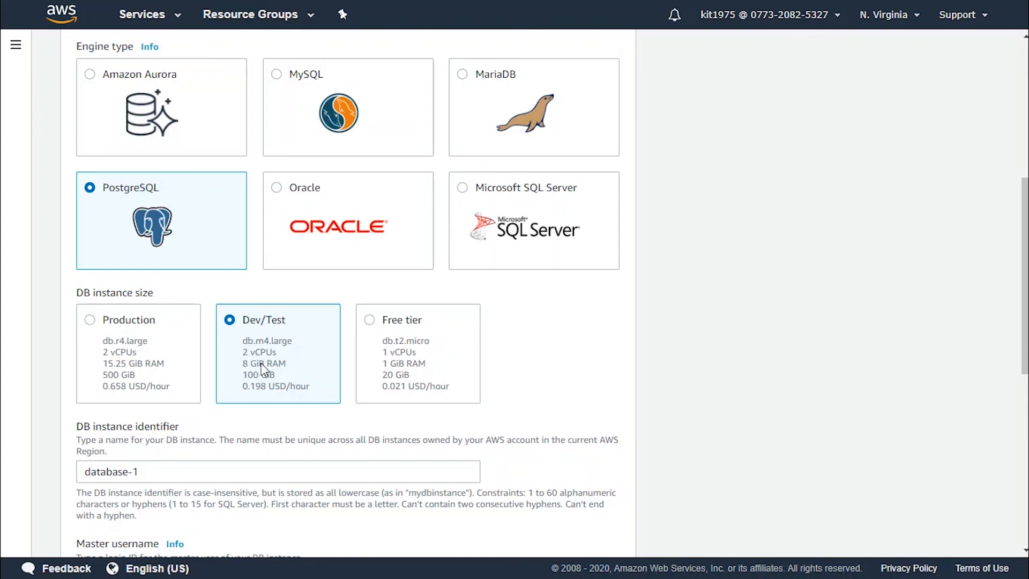
mouse_move(296, 362)
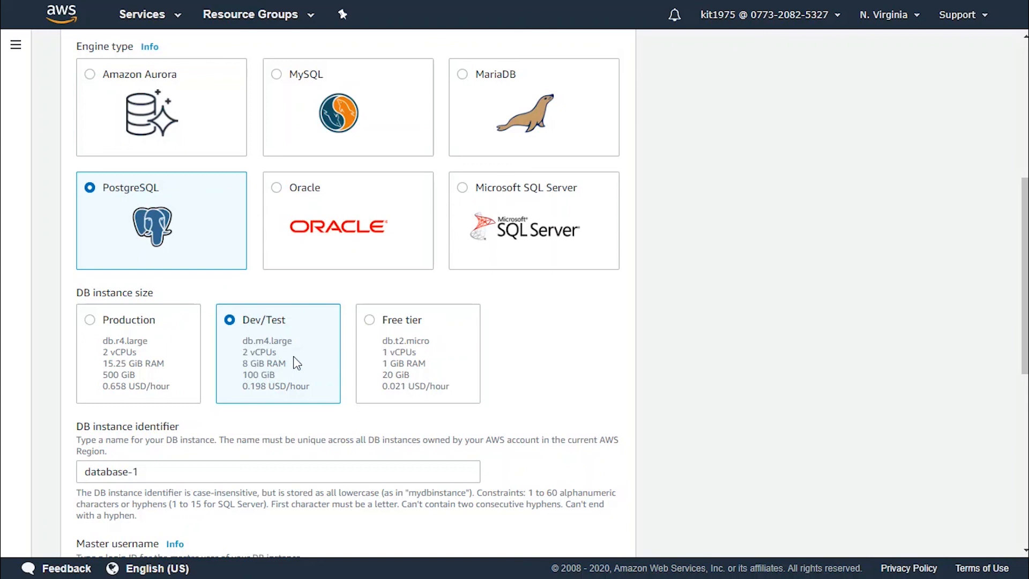
mouse_move(294, 379)
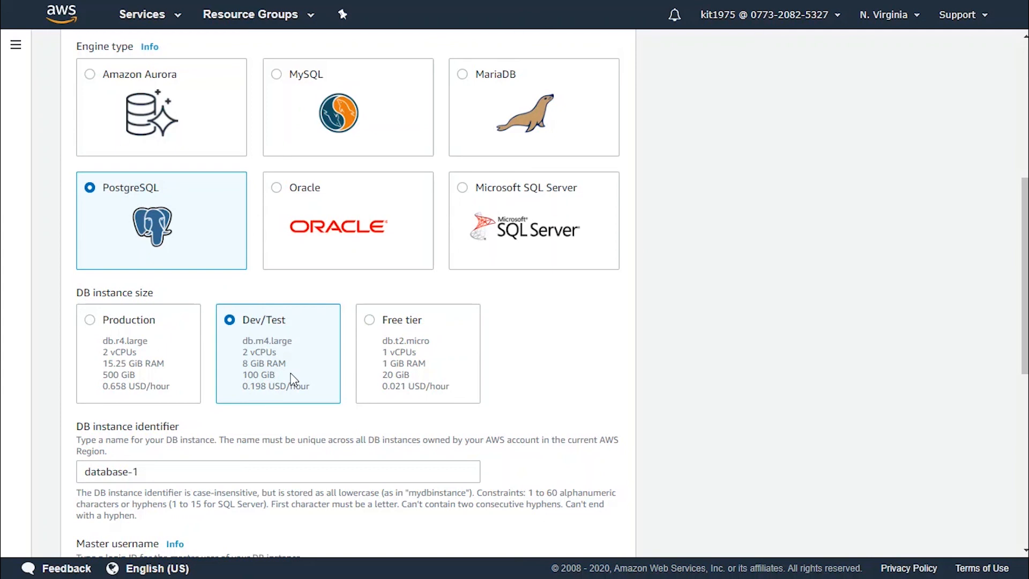